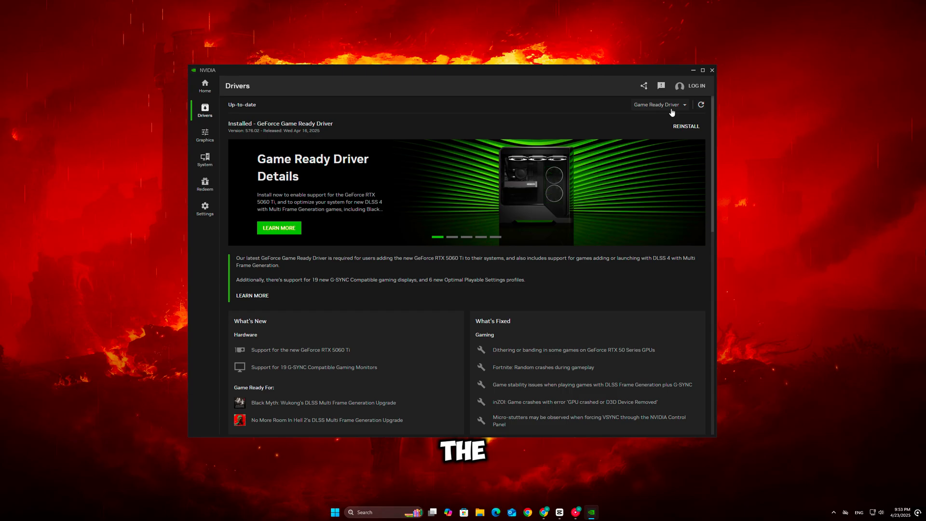
- Check the NVIDIA App Drivers page showing the GeForce Game Ready Driver as Up-to-date
{"action": "left_click", "coordinate": [659, 105]}
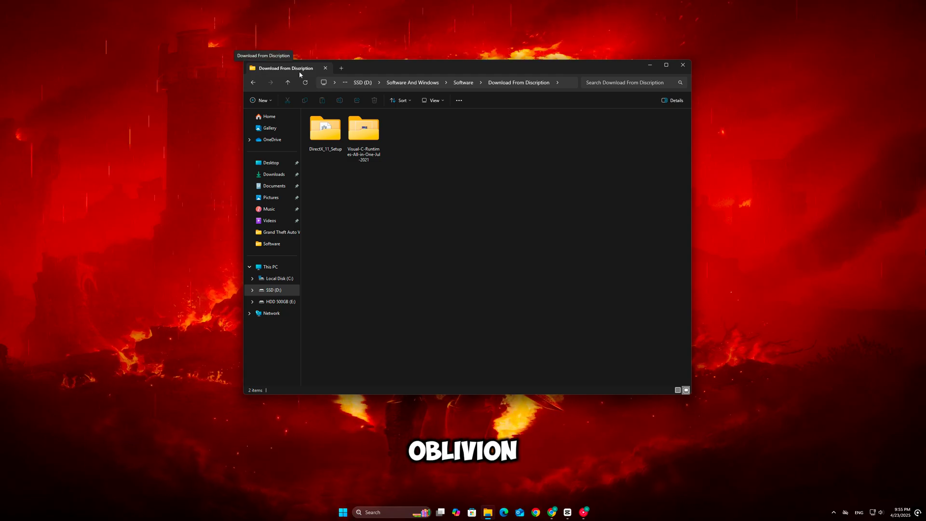
- Open Visual-C-Runtimes-All-in-One-Jul-2021 in Download From Discription to list install_all and vcredist installers
{"action": "left_click", "coordinate": [363, 129]}
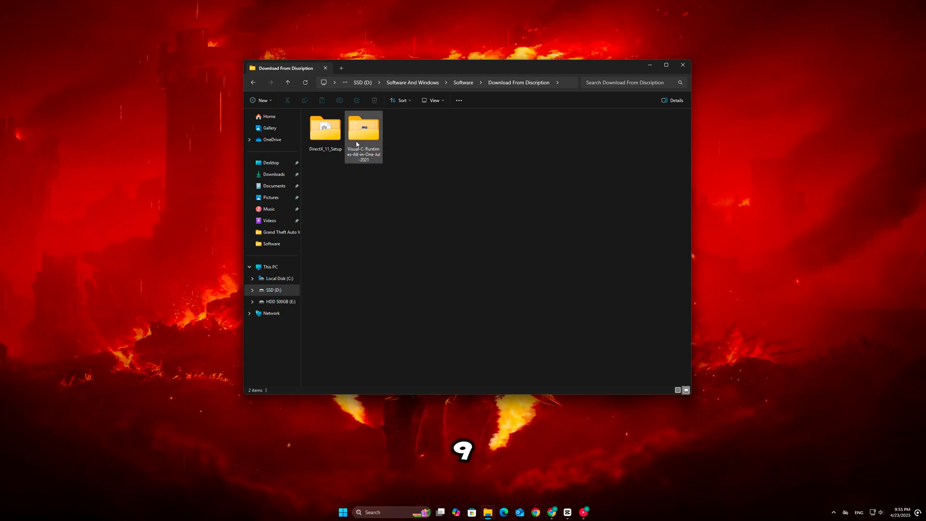
{"action": "double_click", "coordinate": [325, 127]}
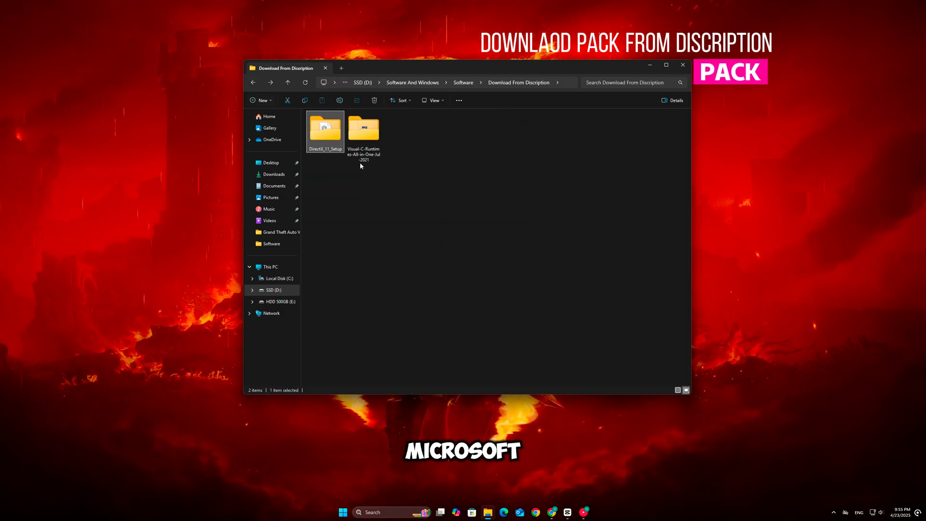
{"action": "double_click", "coordinate": [363, 128]}
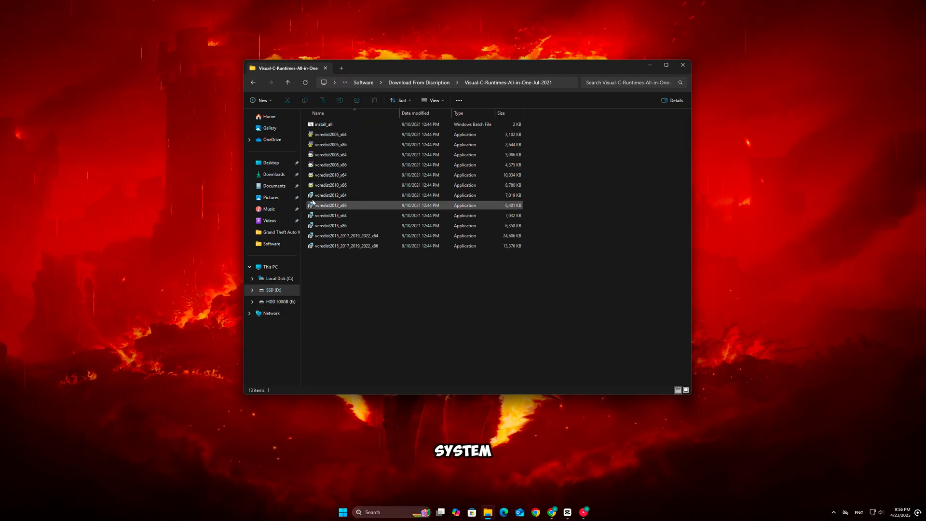